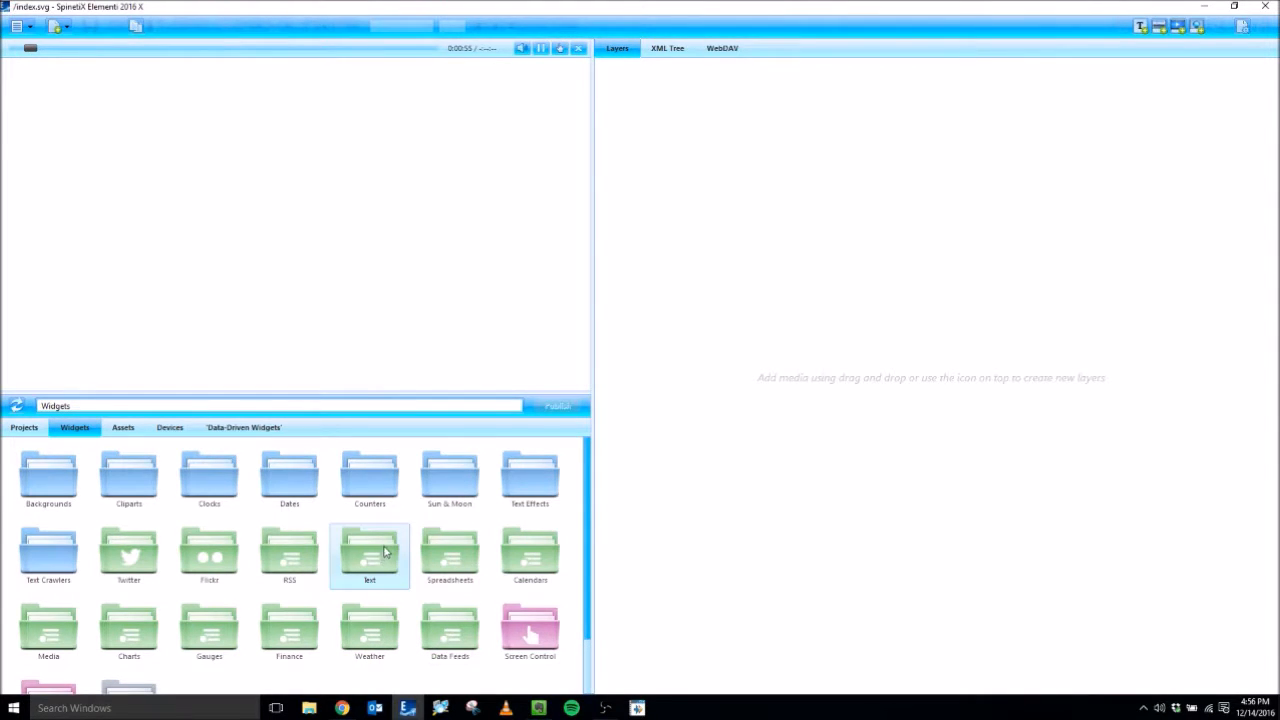
{"action": "mouse_move", "coordinate": [360, 538]}
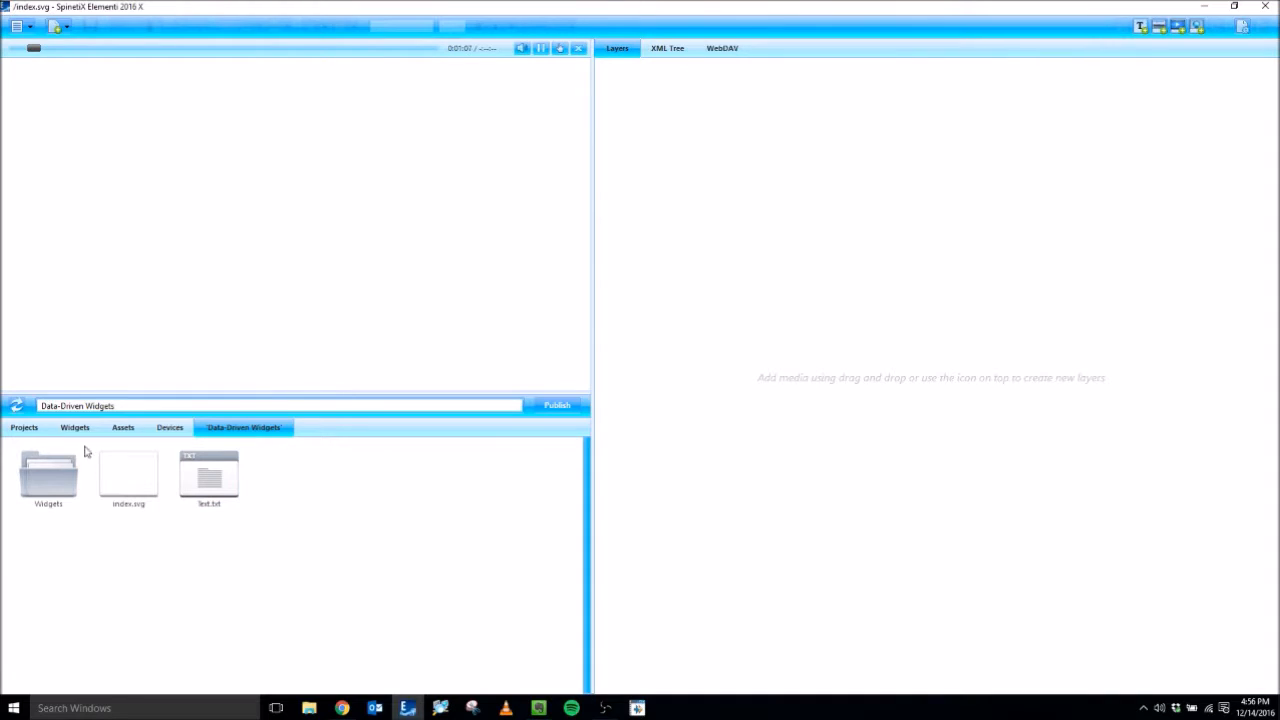
Add Text Roll.svg from Widgets > Text as a layer on index.svg and enter it for editing
{"action": "left_click", "coordinate": [76, 428]}
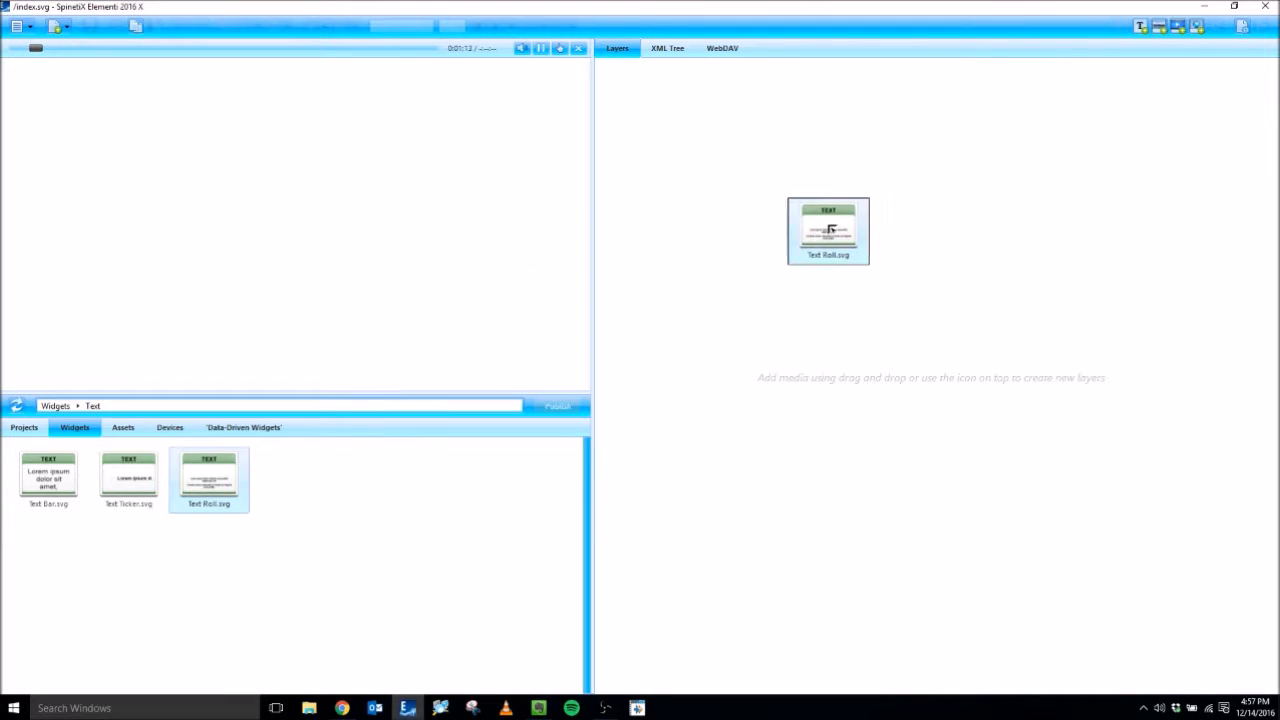
{"action": "left_click_drag", "start_coordinate": [828, 232], "coordinate": [294, 224]}
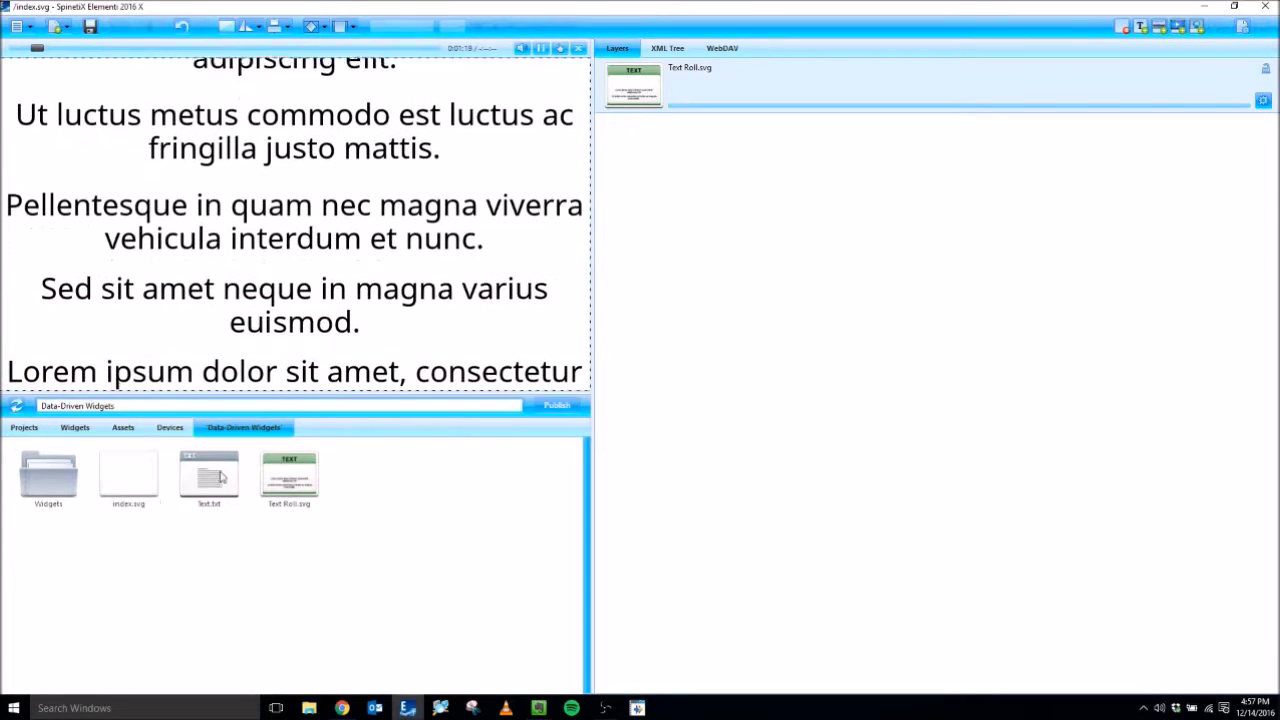
{"action": "left_click", "coordinate": [208, 480]}
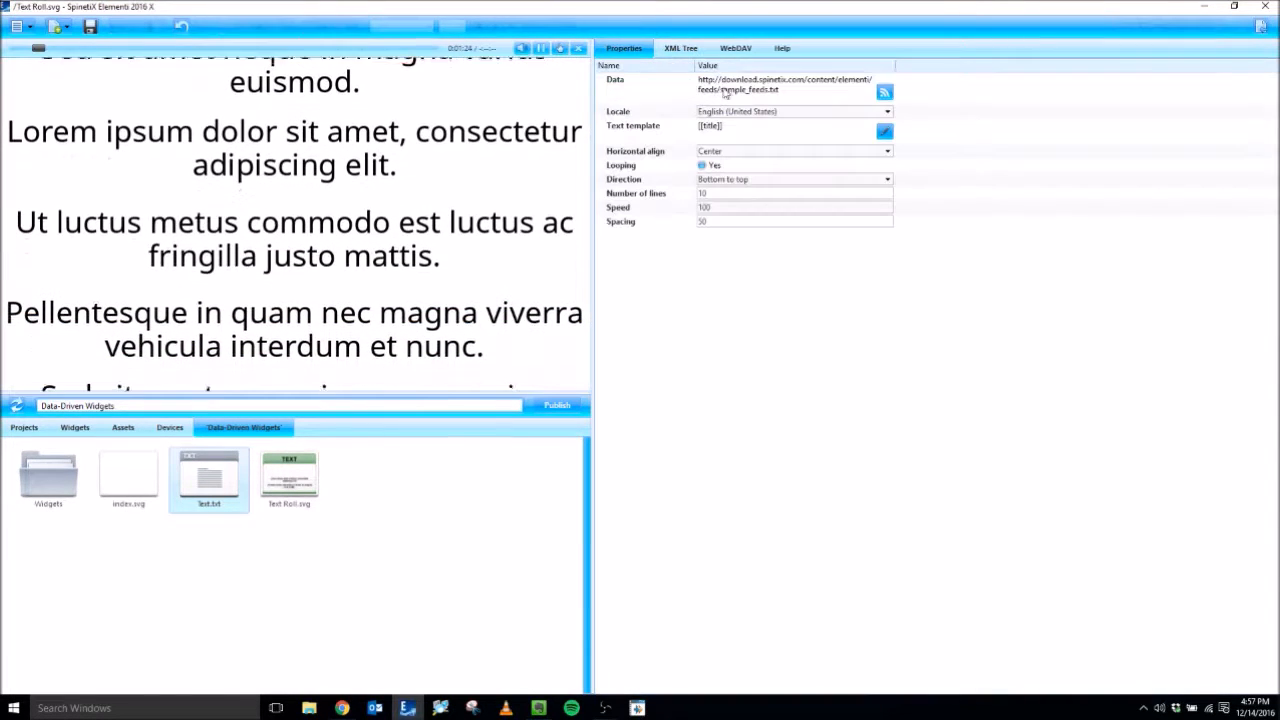
Point the Text Roll data source at Text.txt with a refresh interval and confirm
{"action": "left_click", "coordinate": [884, 92]}
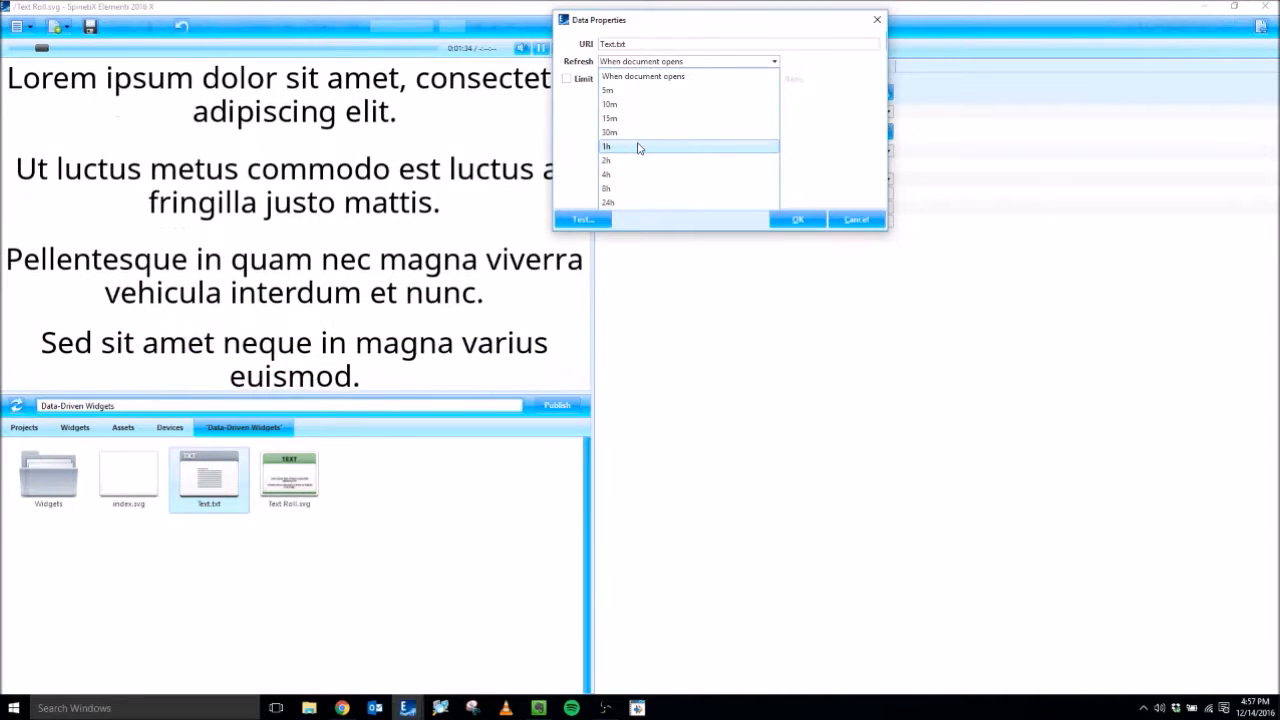
{"action": "left_click", "coordinate": [606, 146]}
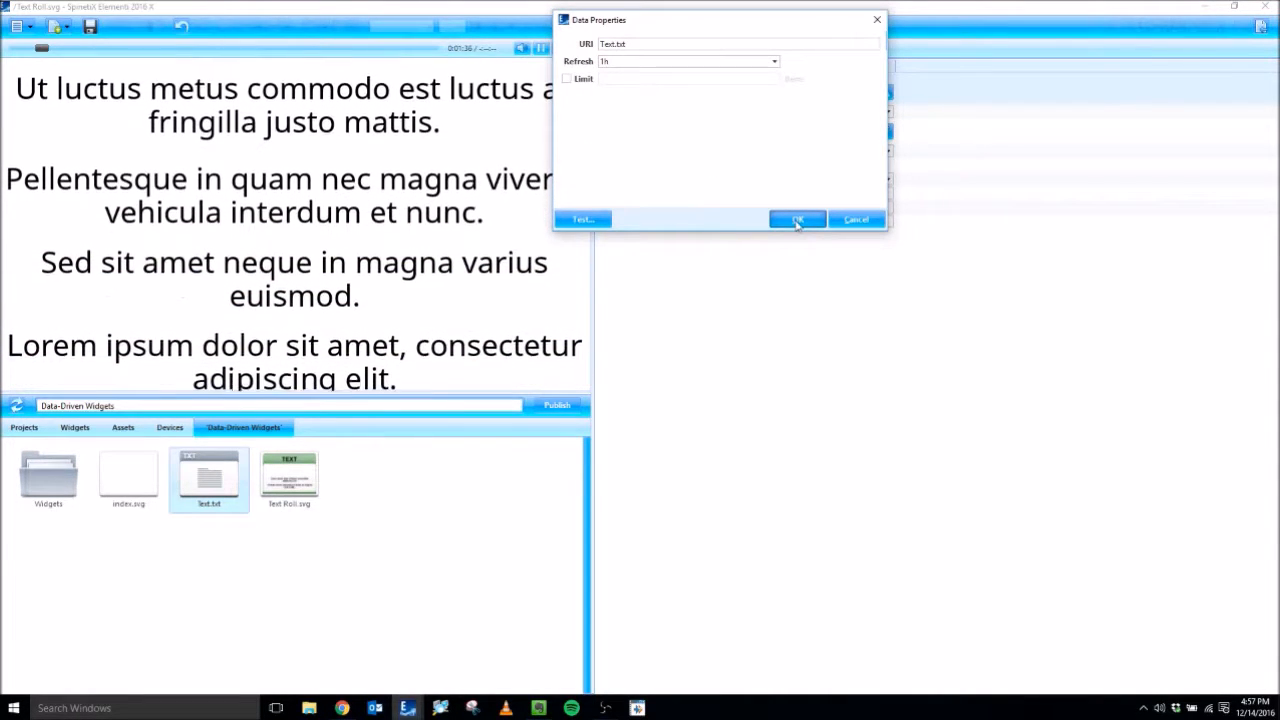
{"action": "left_click", "coordinate": [796, 218]}
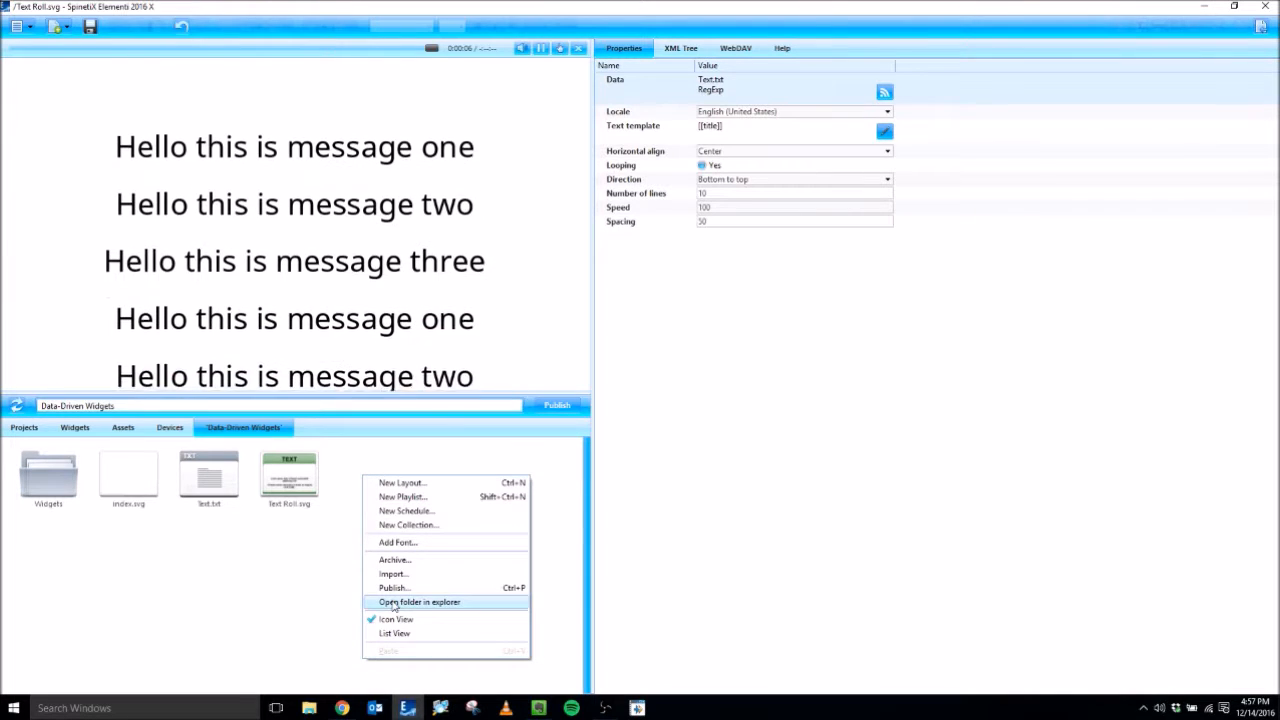
Show the project folder in File Explorer and edit text.txt in Notepad
{"action": "left_click", "coordinate": [420, 602]}
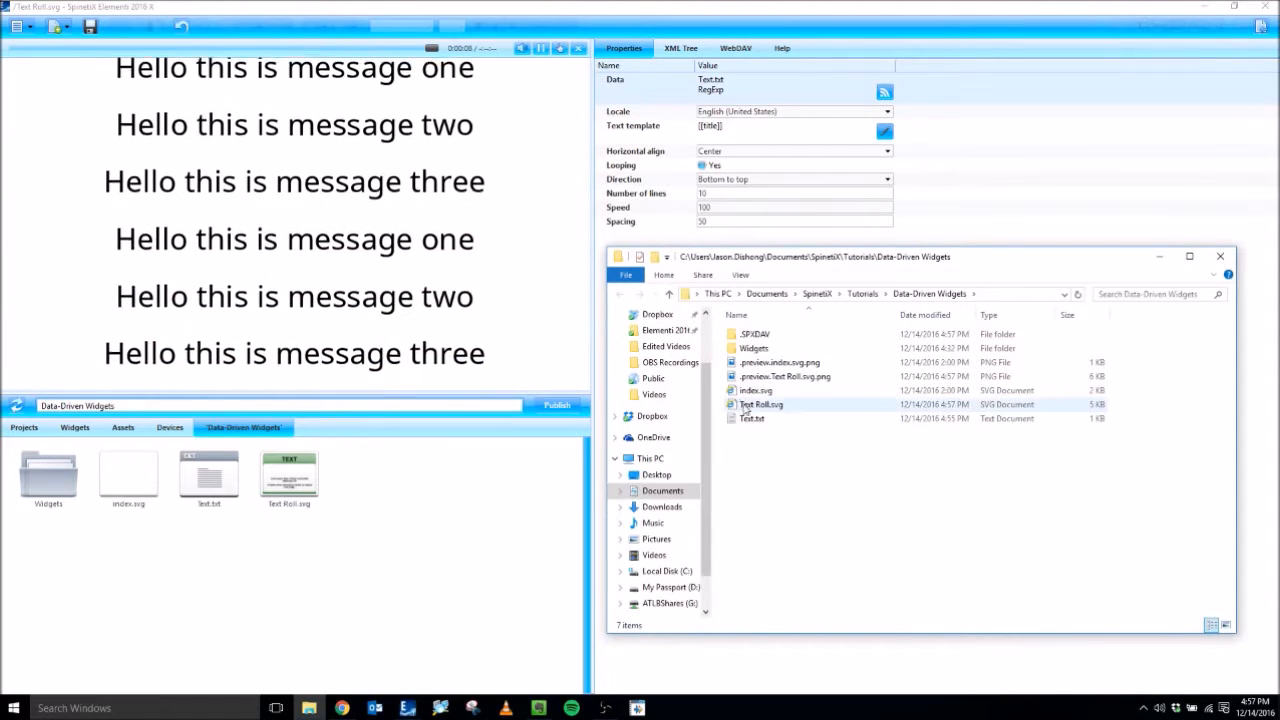
{"action": "right_click", "coordinate": [752, 418]}
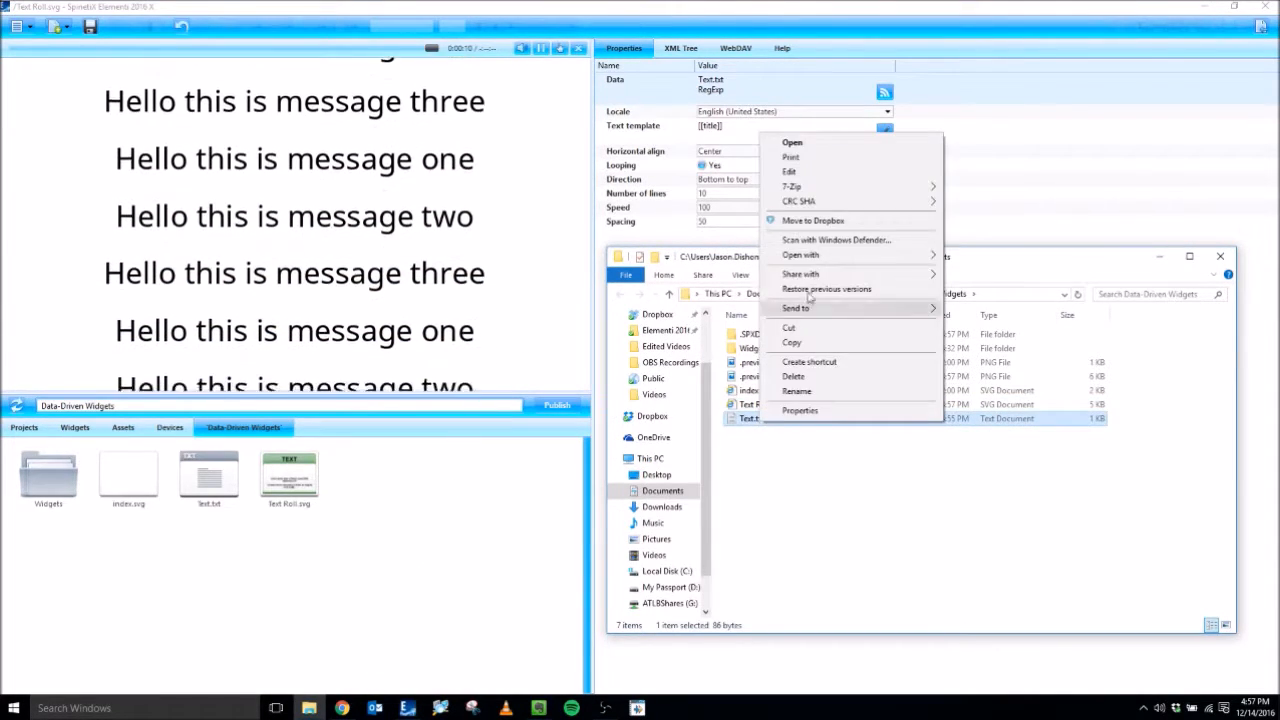
{"action": "left_click", "coordinate": [792, 142]}
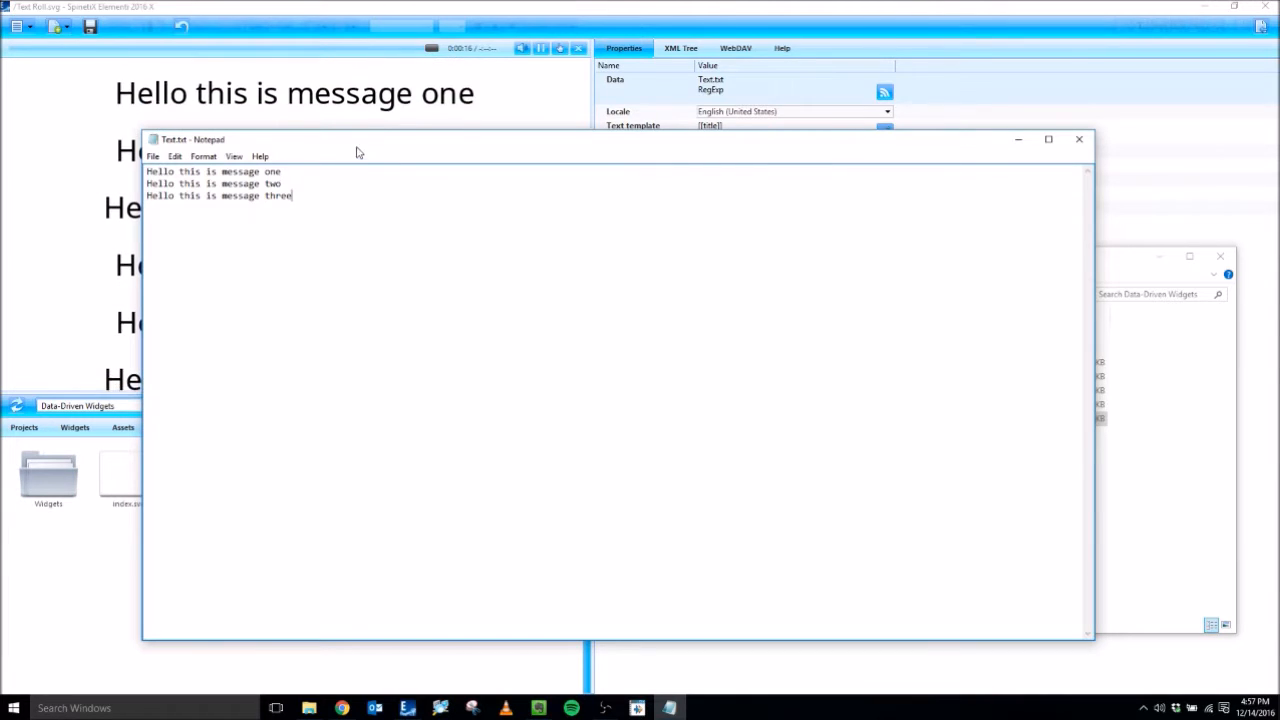
{"action": "double_click", "coordinate": [278, 196]}
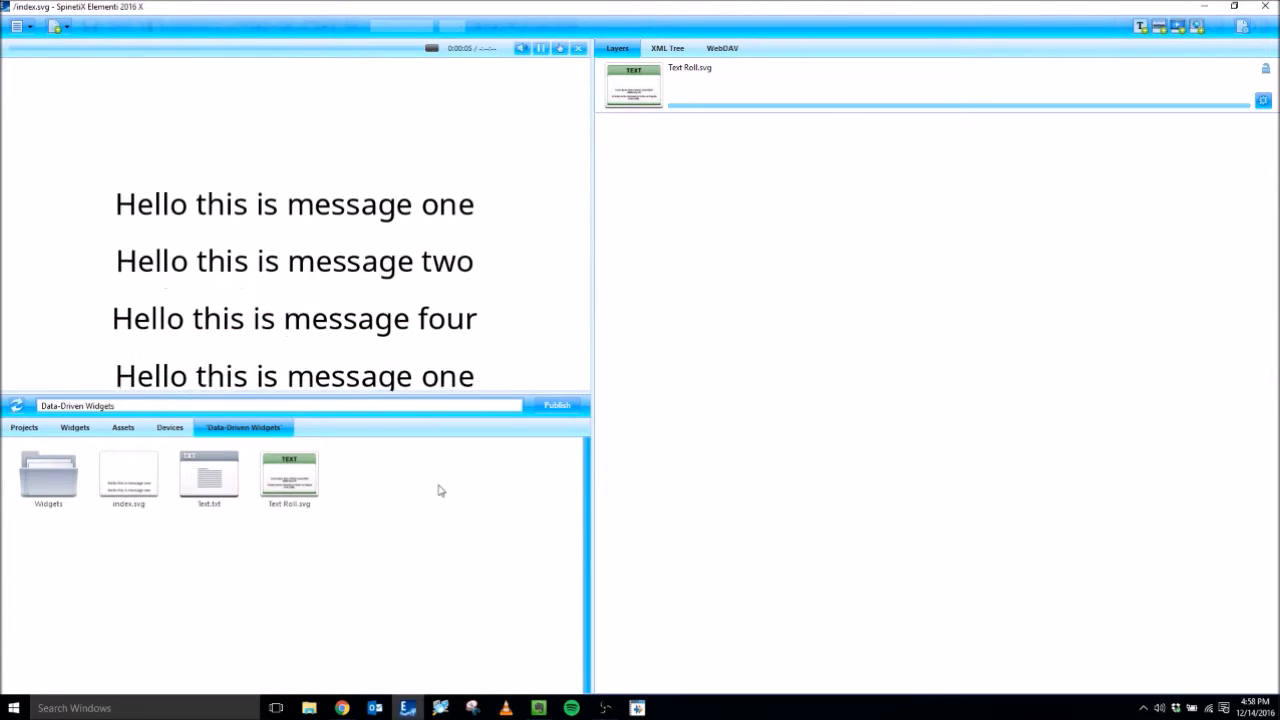
Return to the widget library's Text collection and select Text Ticker.svg
{"action": "left_click", "coordinate": [76, 428]}
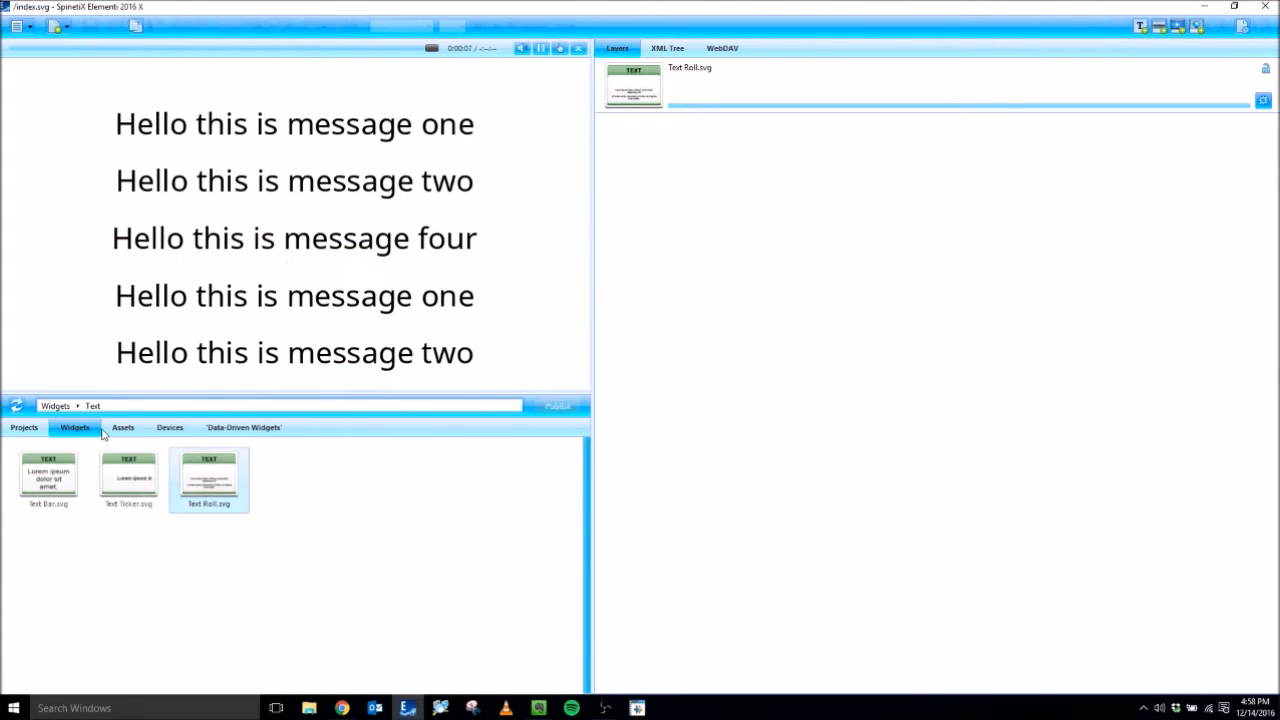
{"action": "left_click", "coordinate": [128, 480]}
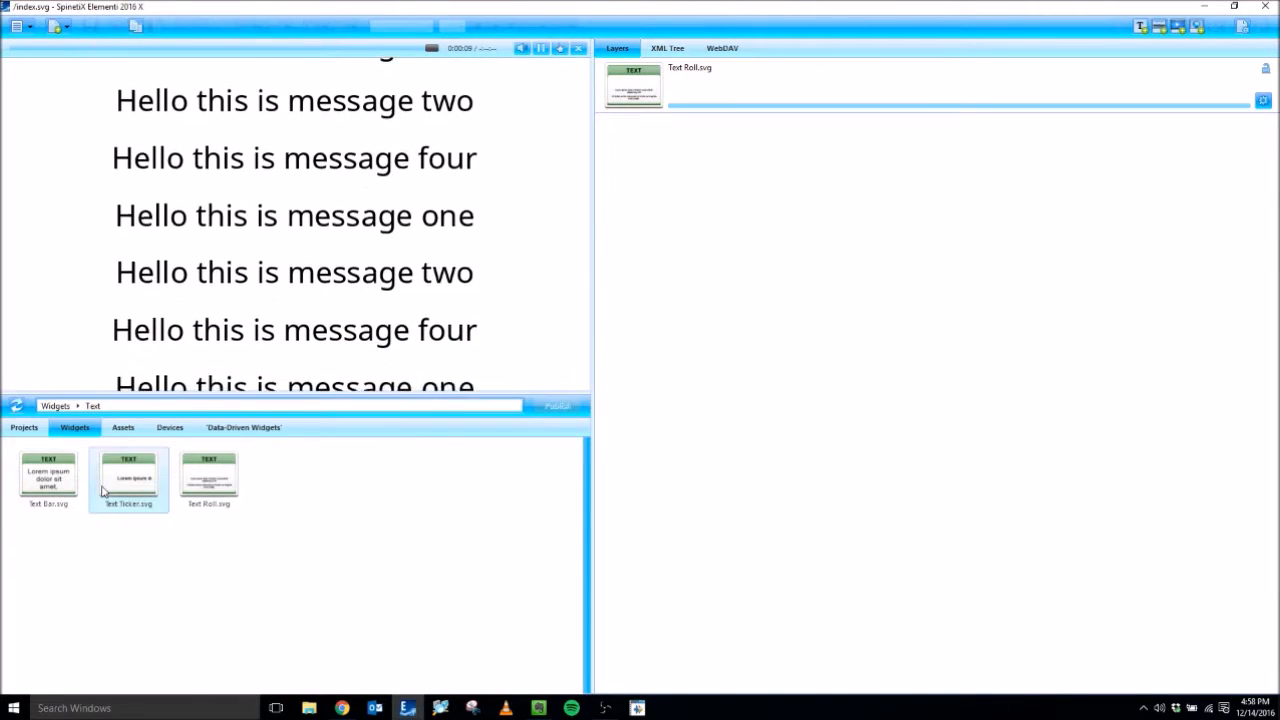